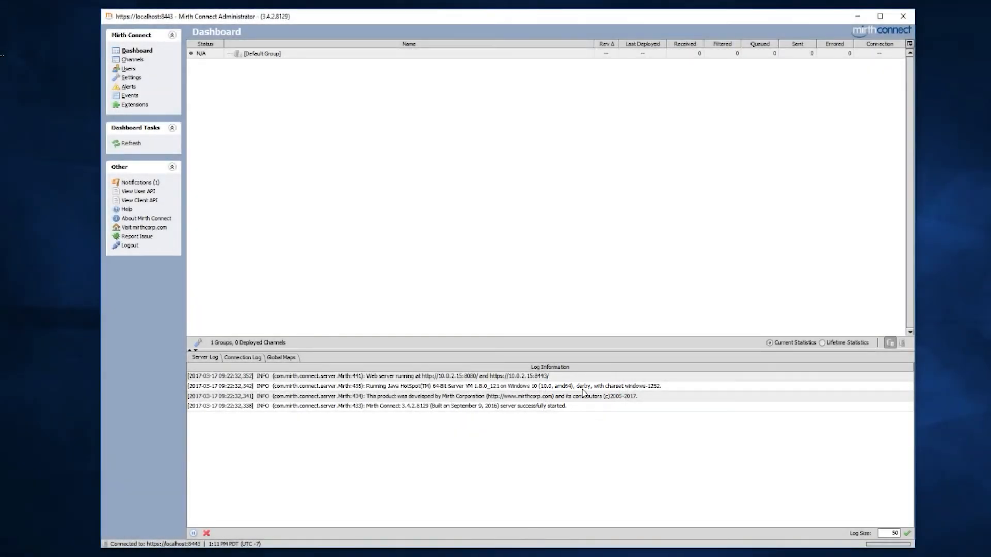
mouse_move(503, 337)
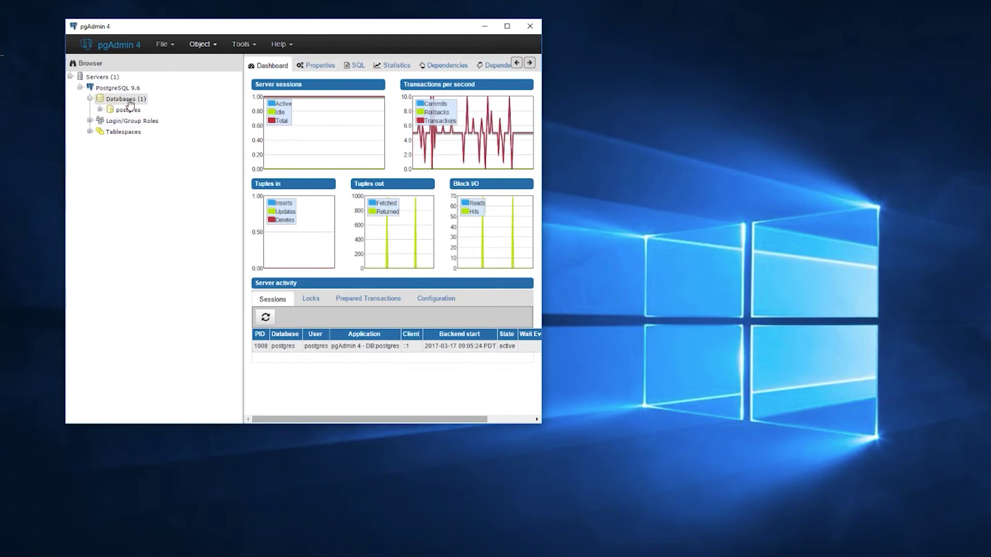
mouse_move(203, 47)
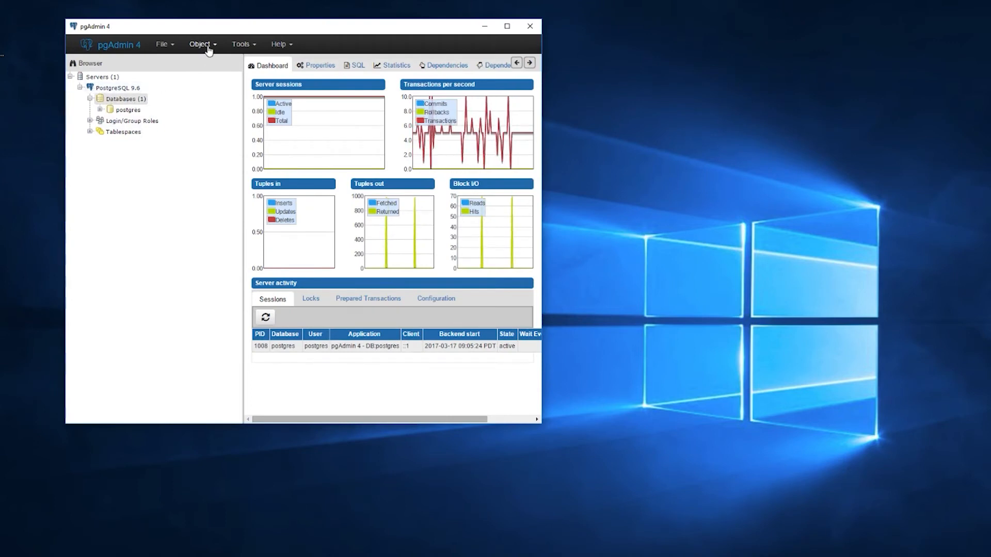
- Create a new database named mirthdb on the PostgreSQL 9.6 server via Object > Create > Database
click(201, 43)
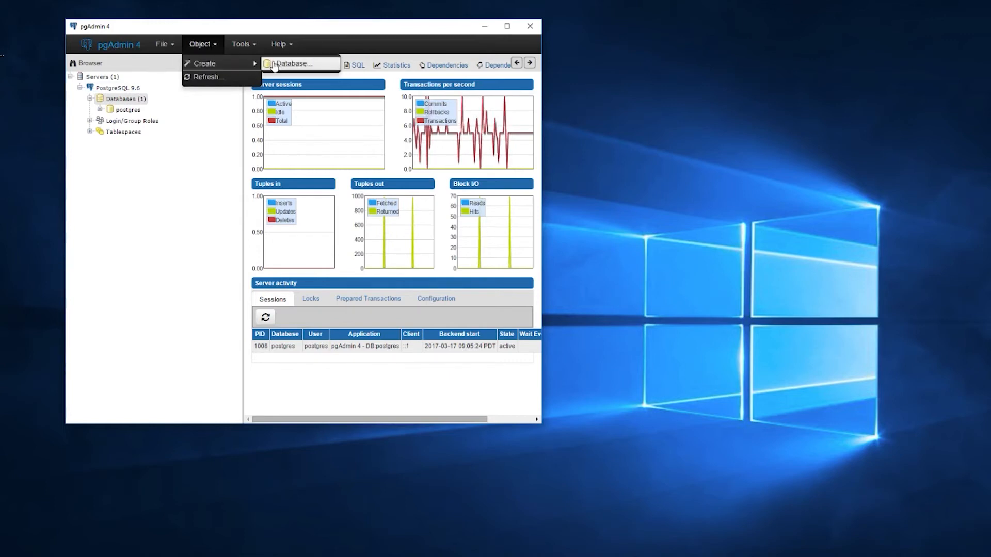
click(286, 63)
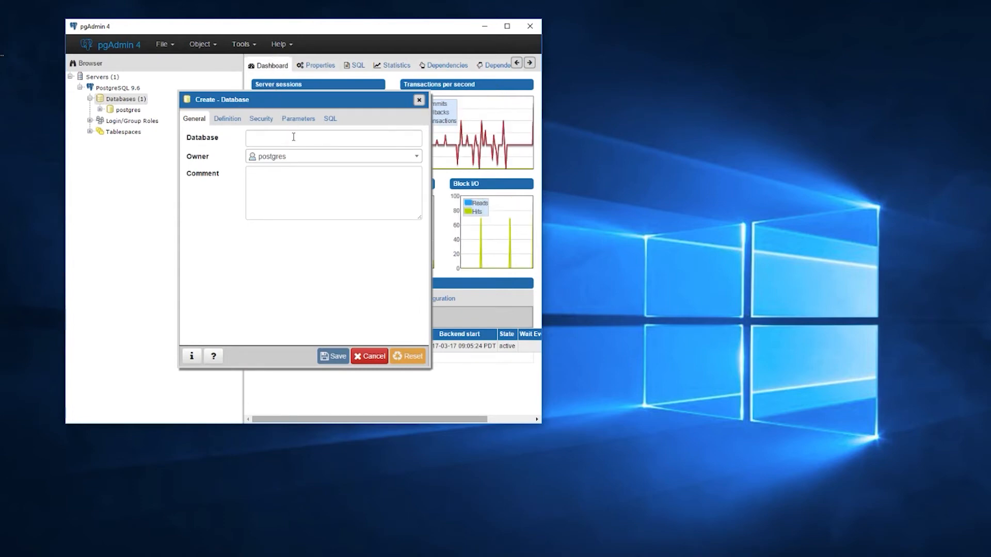
text(m)
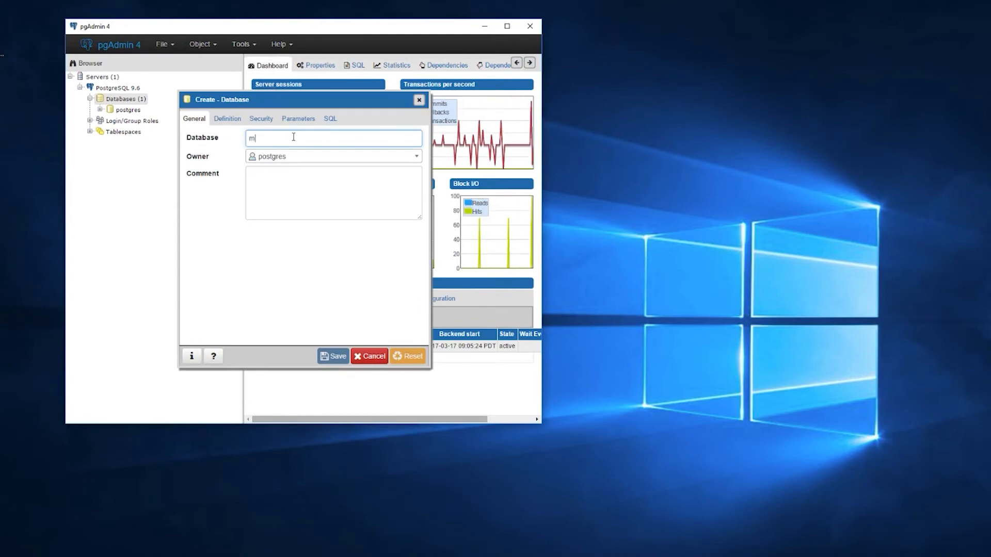
text(irthdb)
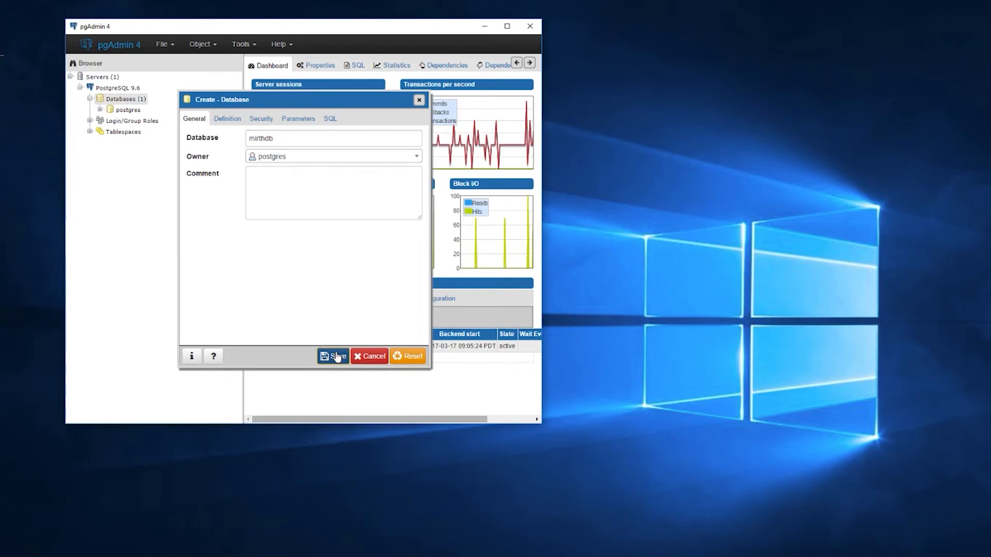
mouse_move(325, 337)
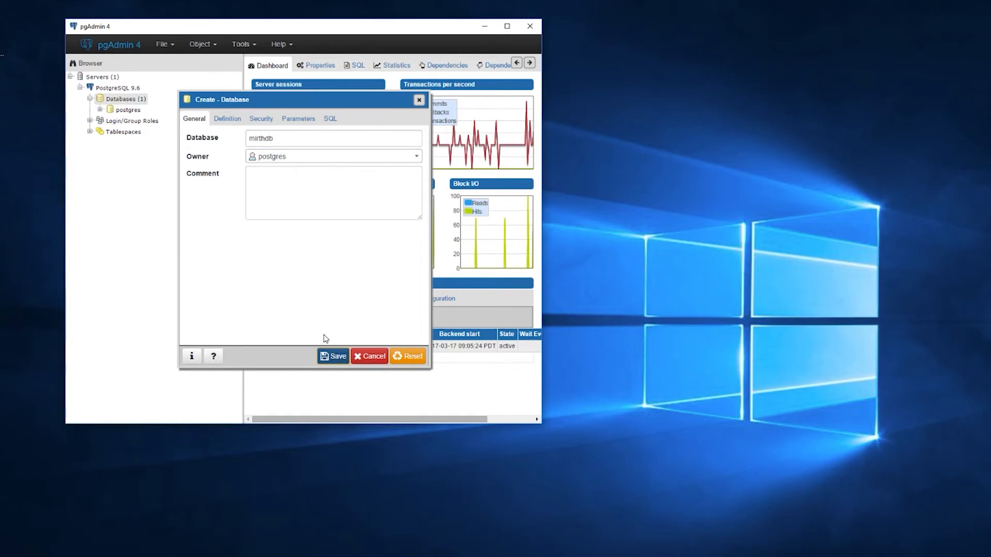
click(333, 357)
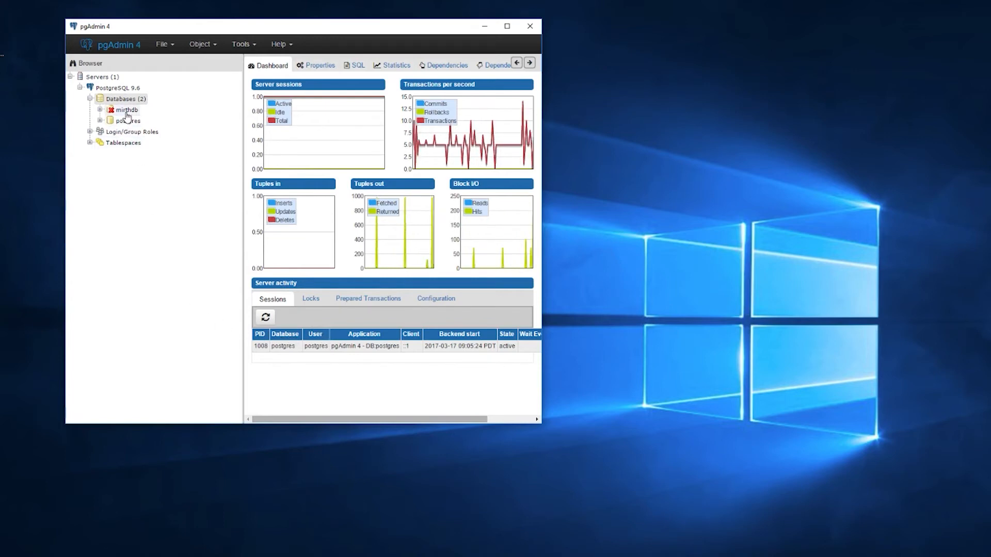
- Show the Mirth Connect Server Manager from the tray and view its Database settings, still on Derby
click(124, 110)
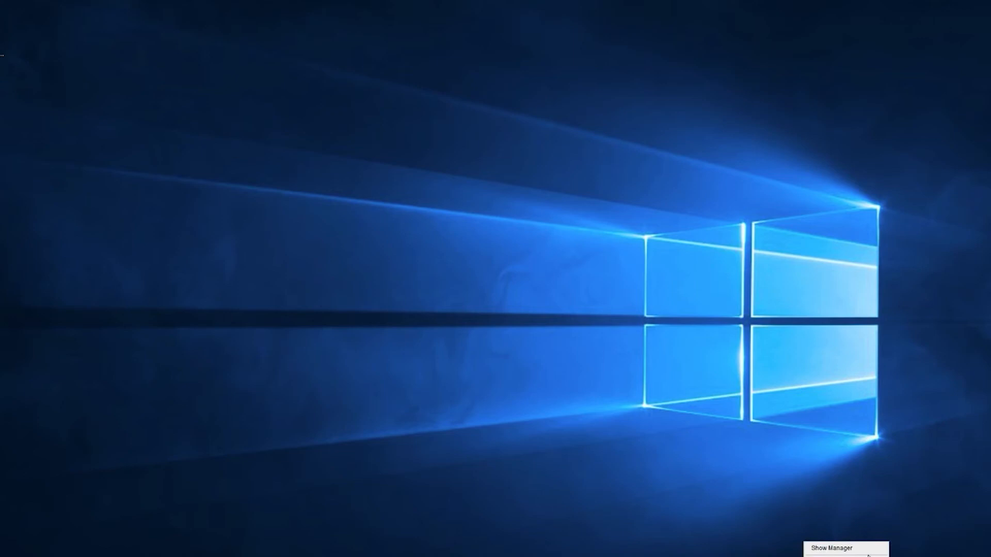
click(831, 549)
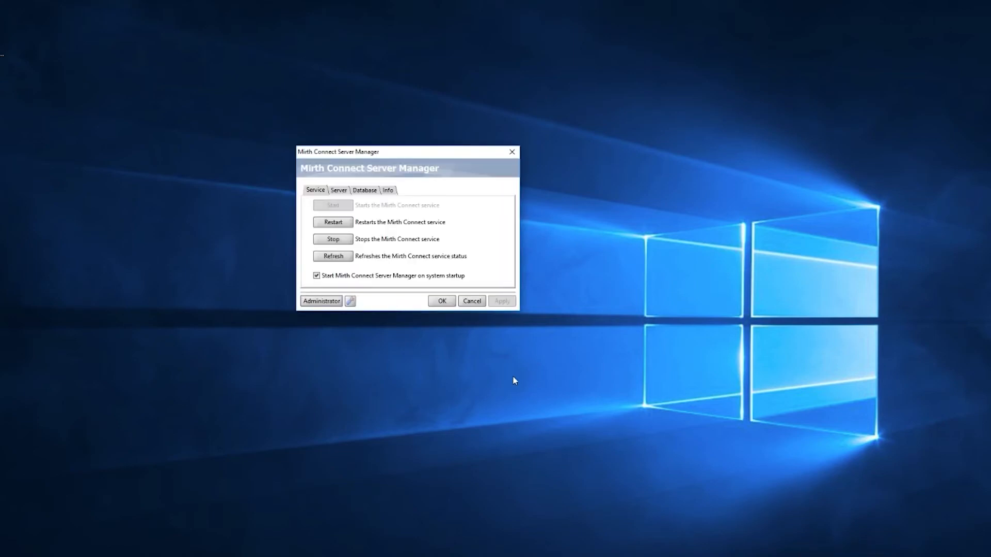
mouse_move(392, 277)
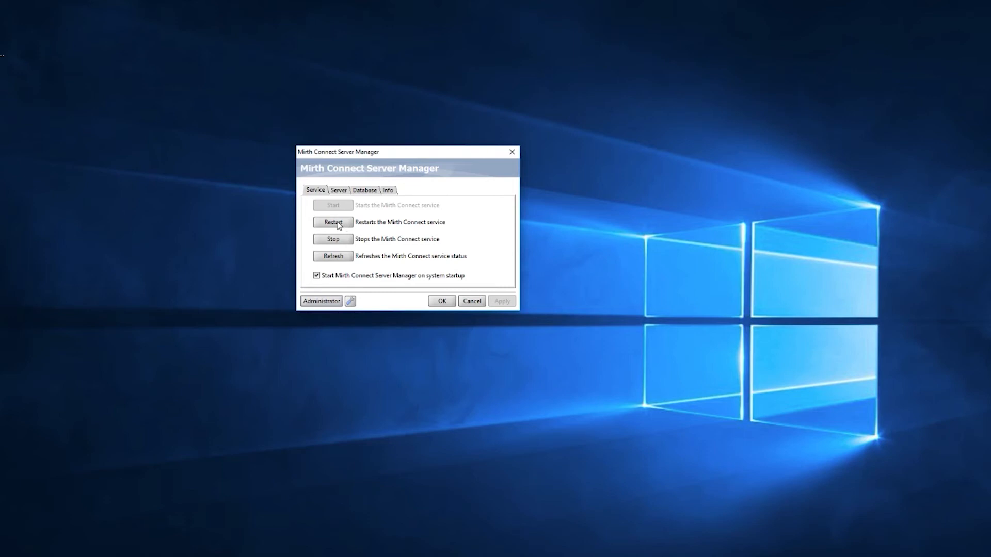
click(365, 190)
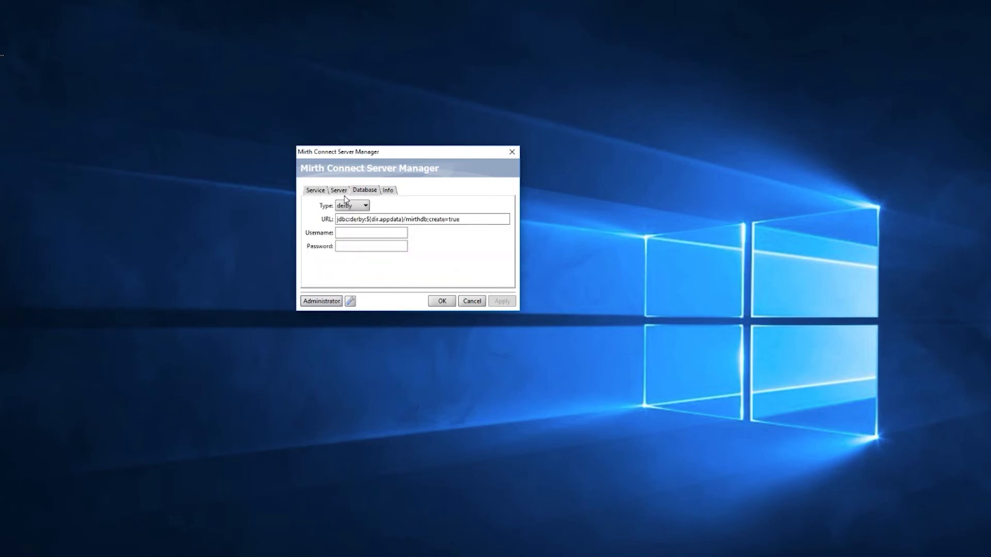
mouse_move(330, 217)
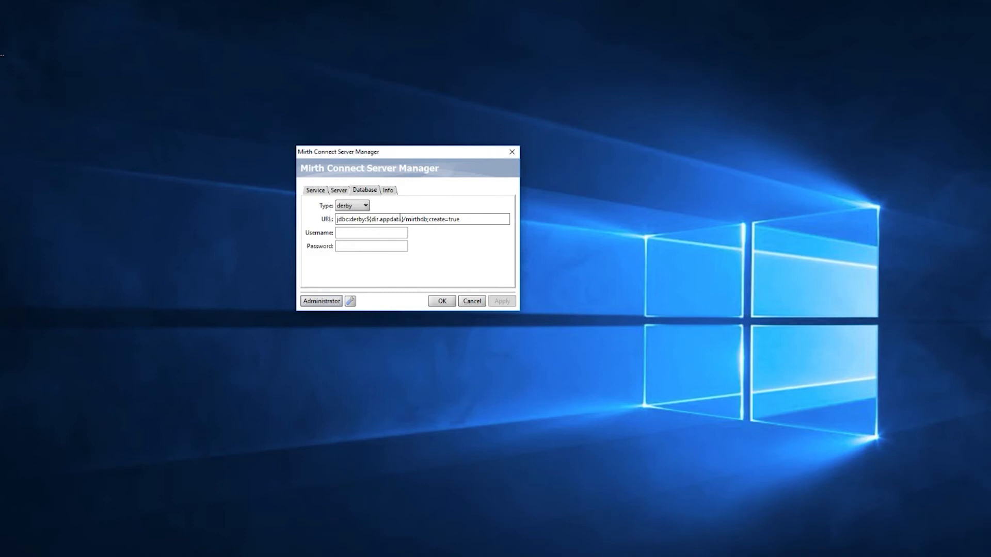
- Switch the database type to postgres with username postgres for localhost:5432/mirthdb and apply
click(363, 205)
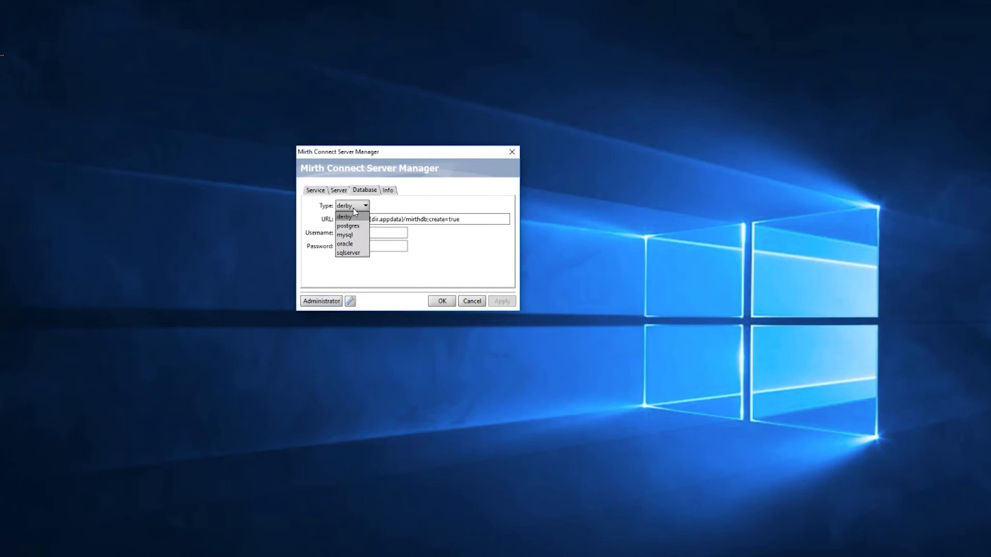
mouse_move(358, 227)
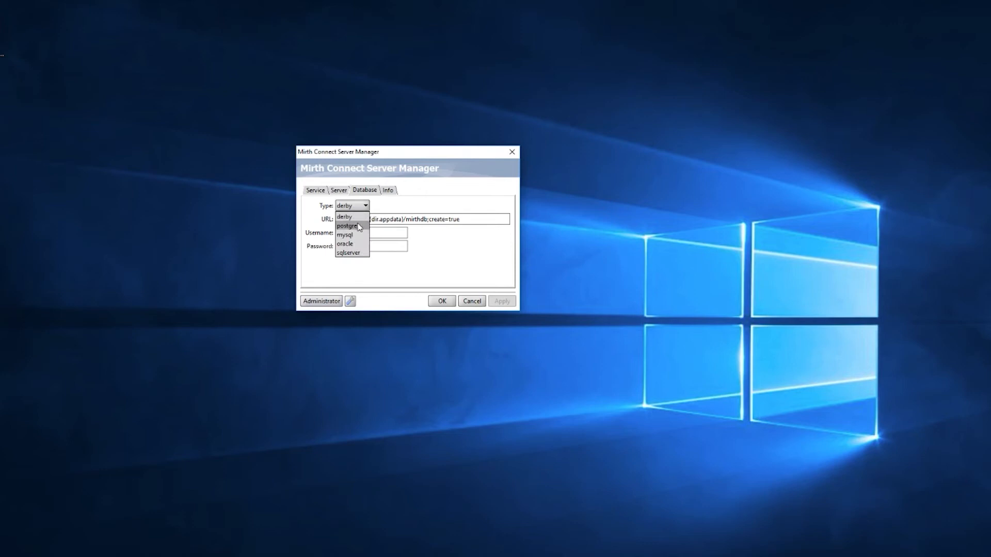
click(345, 225)
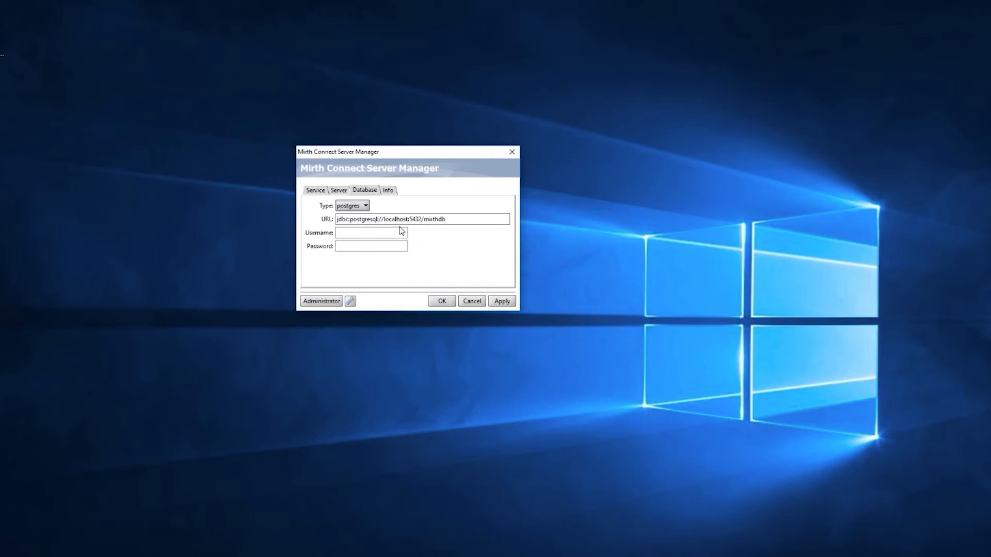
click(386, 219)
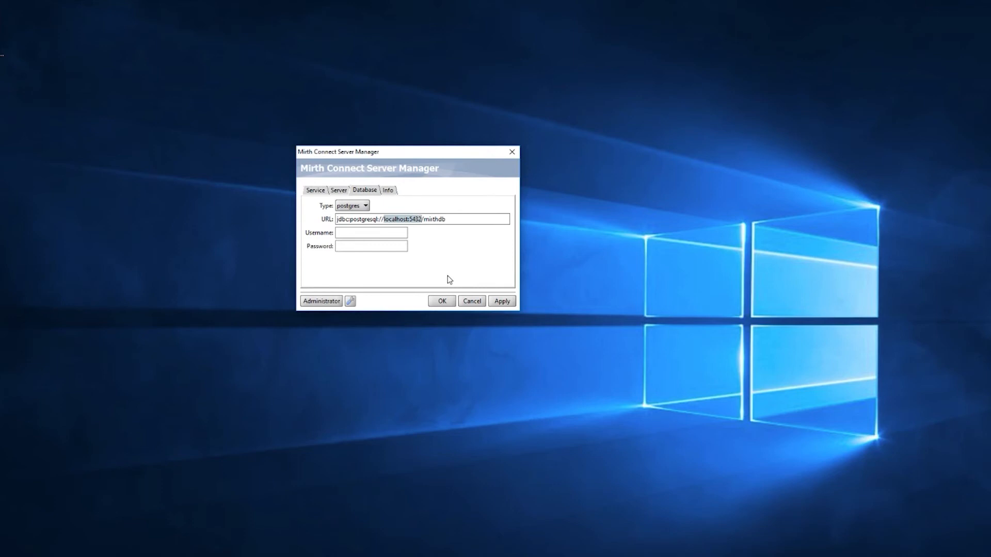
mouse_move(390, 243)
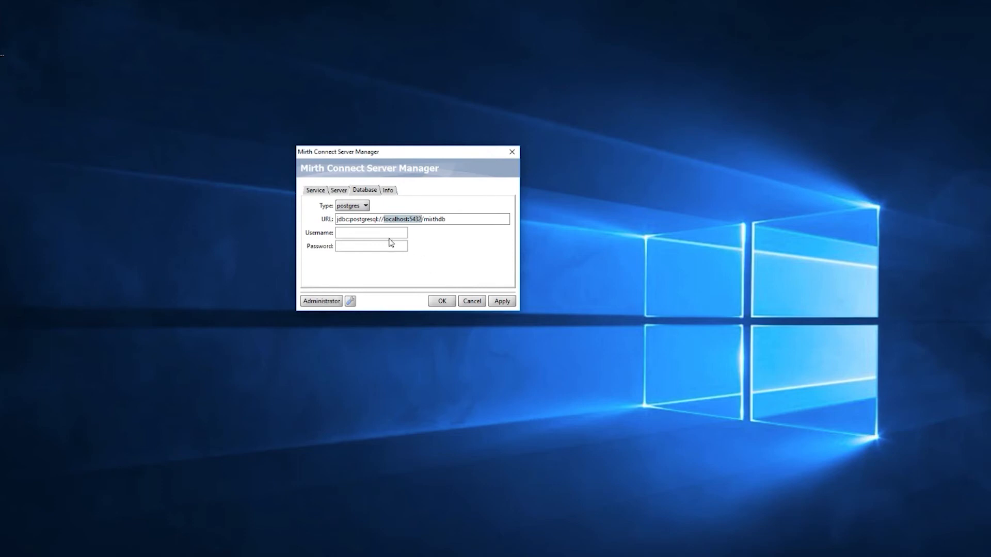
click(370, 232)
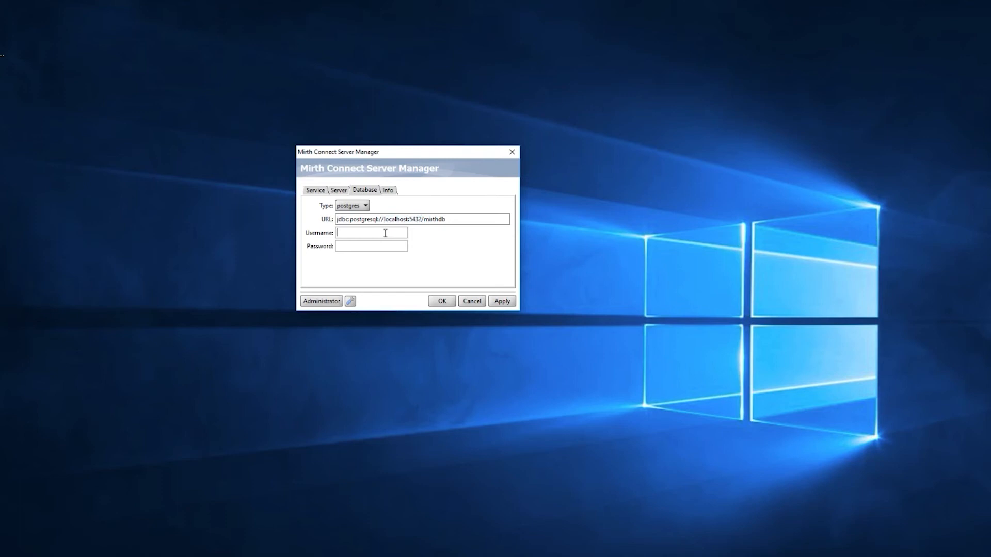
text(postgres)
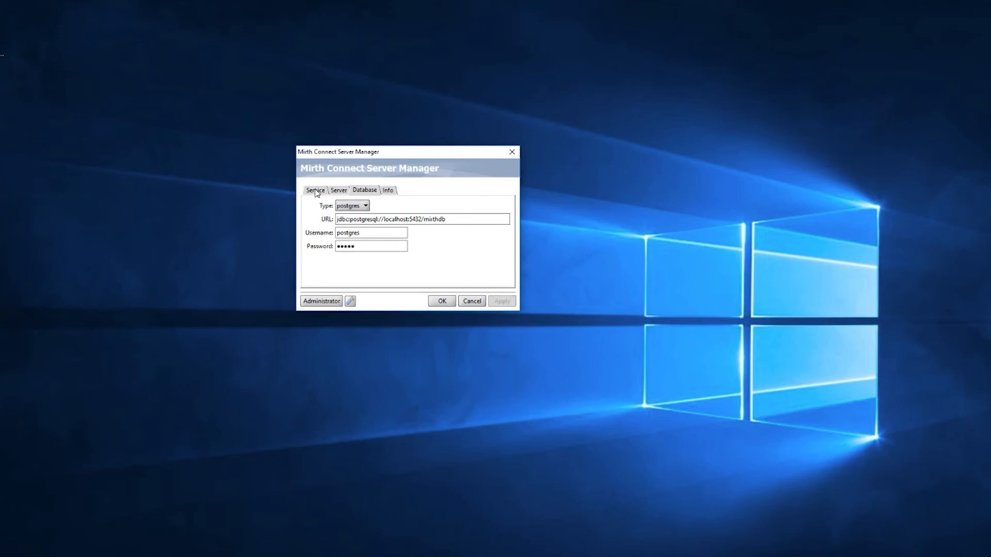
click(315, 190)
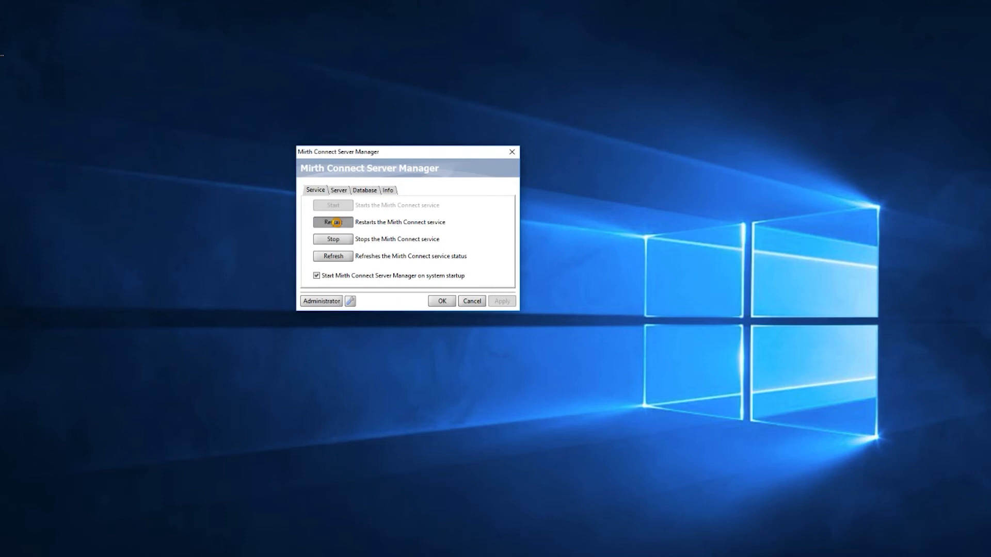
- Restart the Mirth Connect service and launch the Administrator client for localhost:8443
click(333, 222)
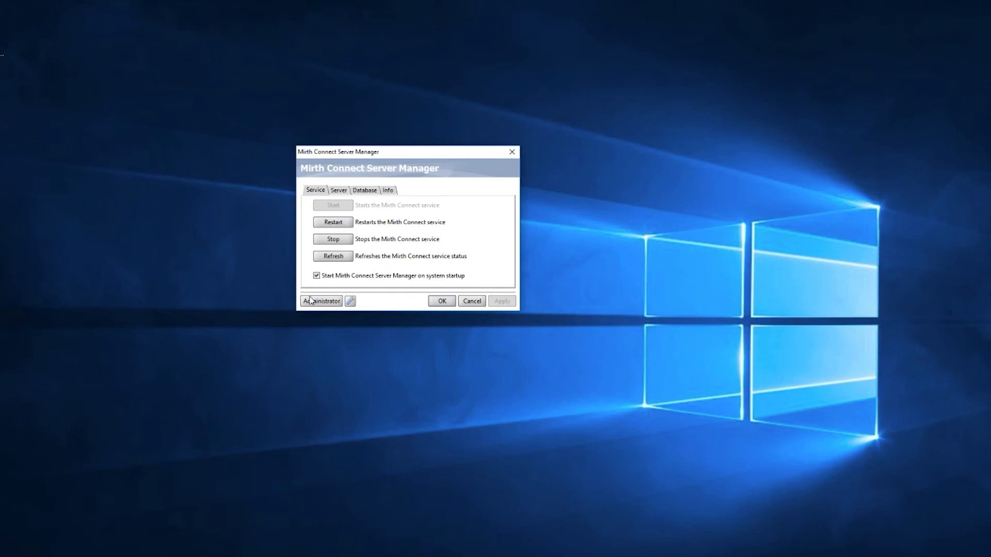
click(321, 301)
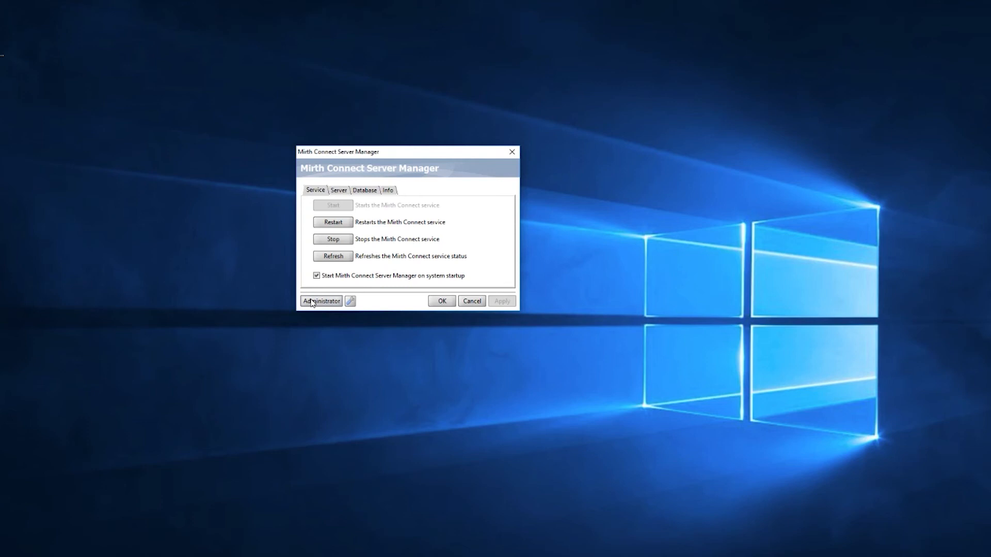
click(320, 301)
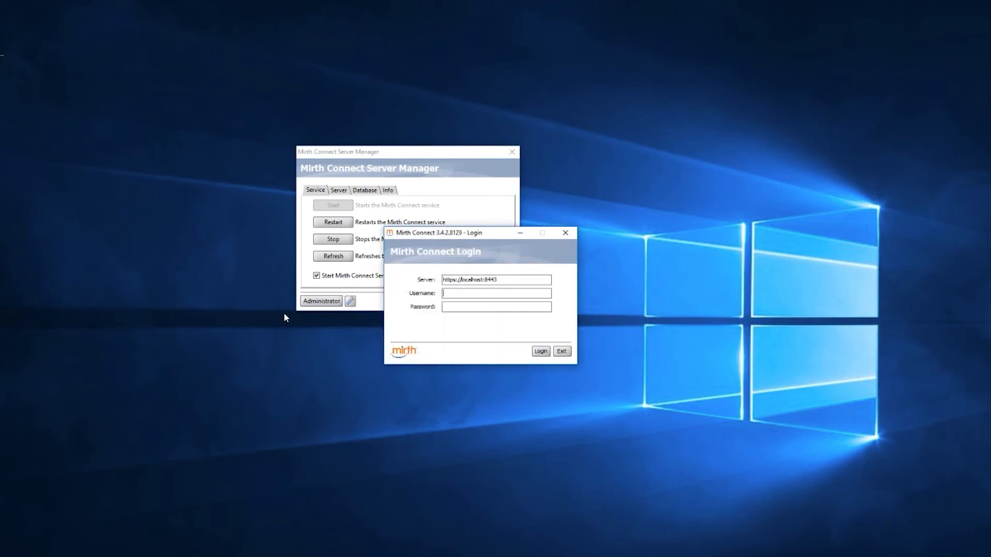
- Log in to the local Mirth Connect server as admin
text(admin)
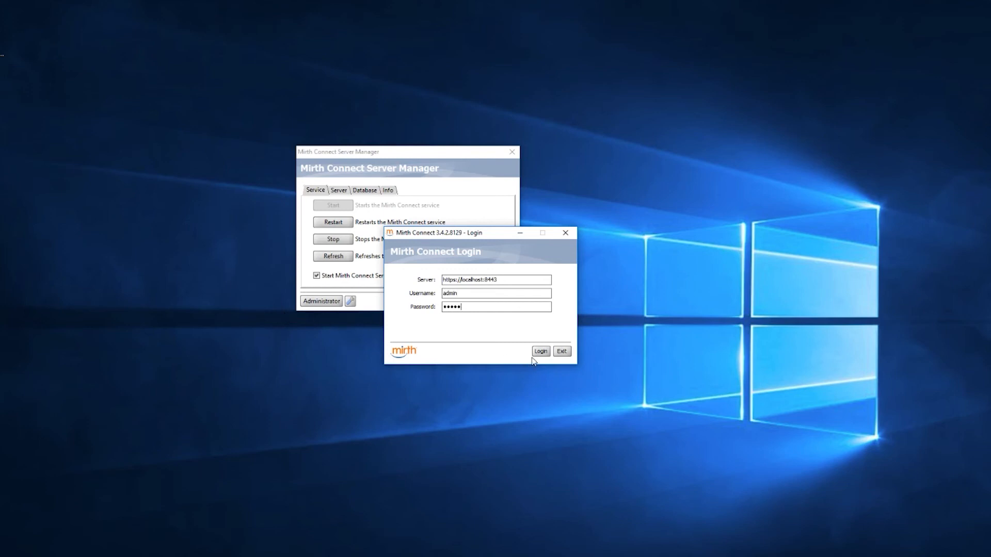
click(541, 351)
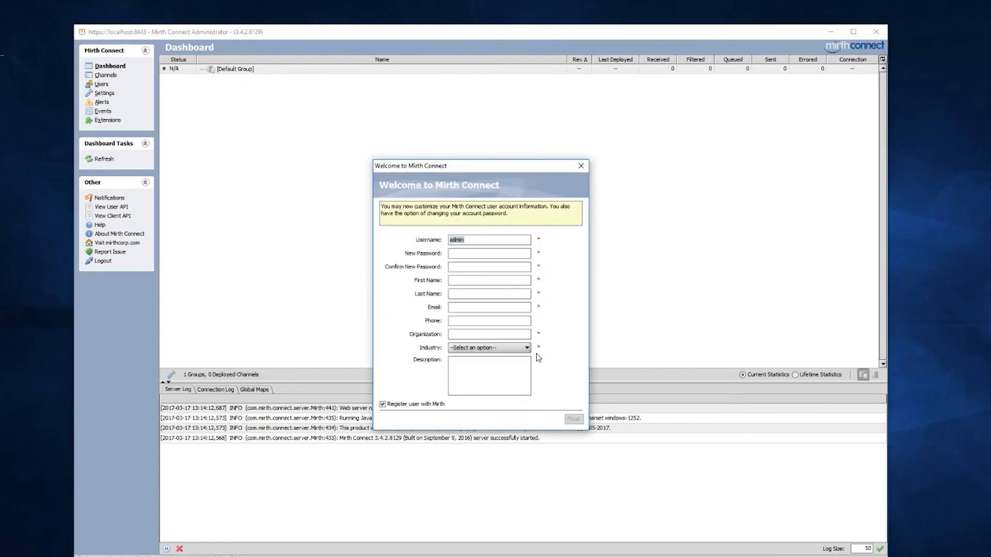
- Uncheck 'Register user with Mirth', set and confirm the new admin password, and finish the welcome setup
click(382, 404)
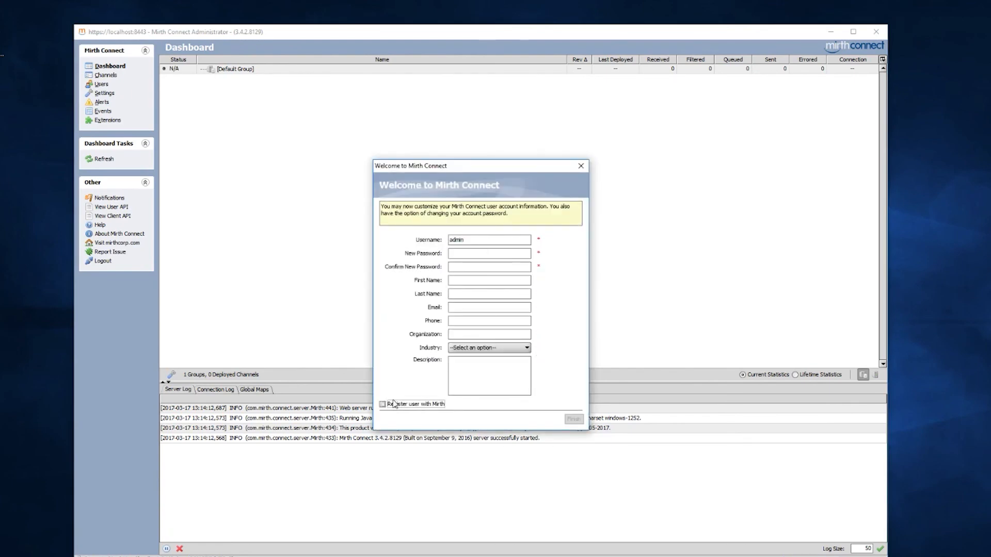
text(•••••)
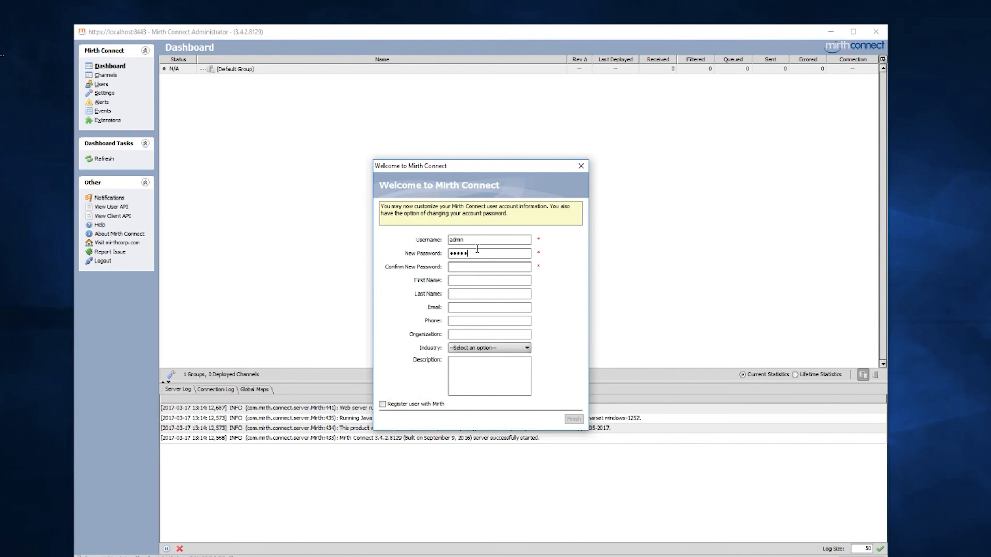
text(•••••)
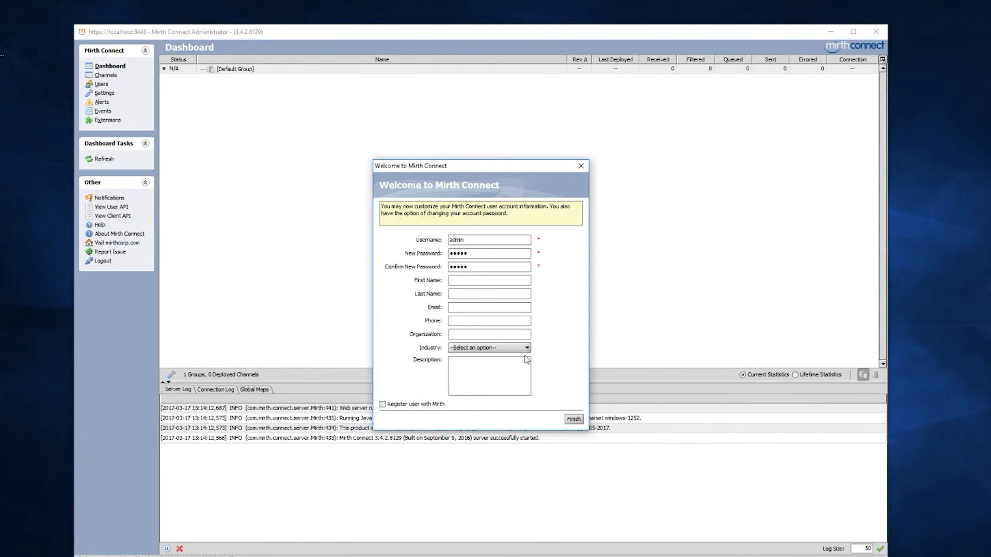
click(574, 419)
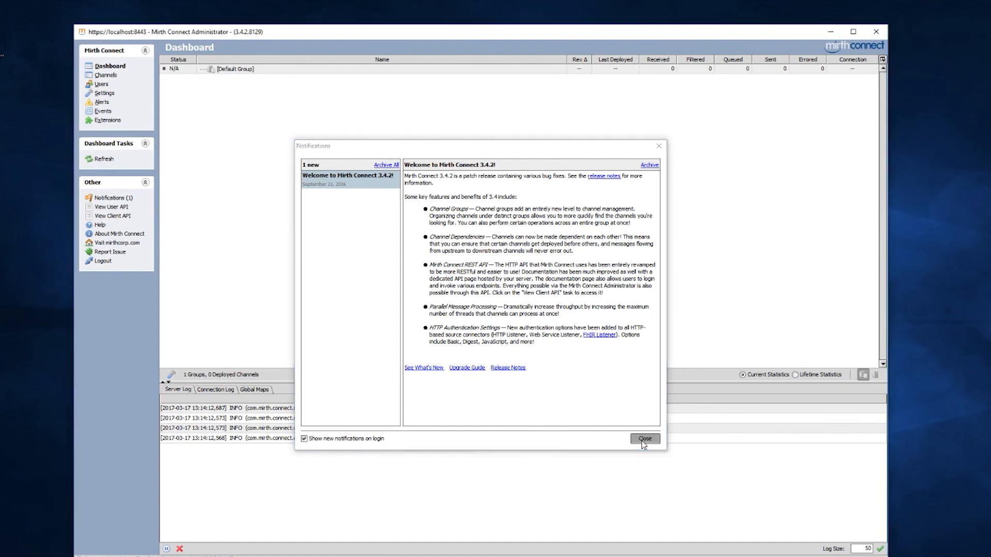
- Close the 3.4.2 release notifications, leaving the dashboard whose server log reports a postgres connection
click(645, 439)
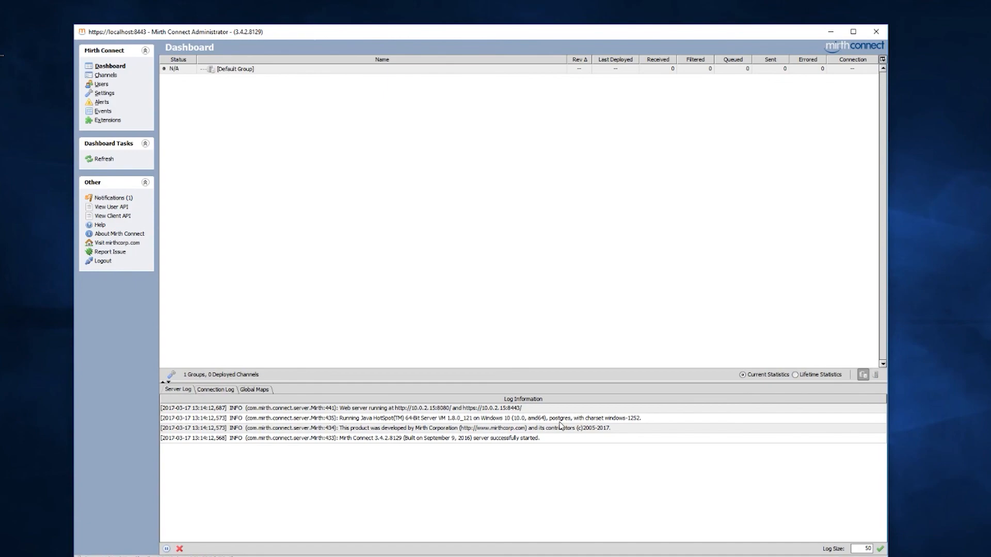
mouse_move(665, 519)
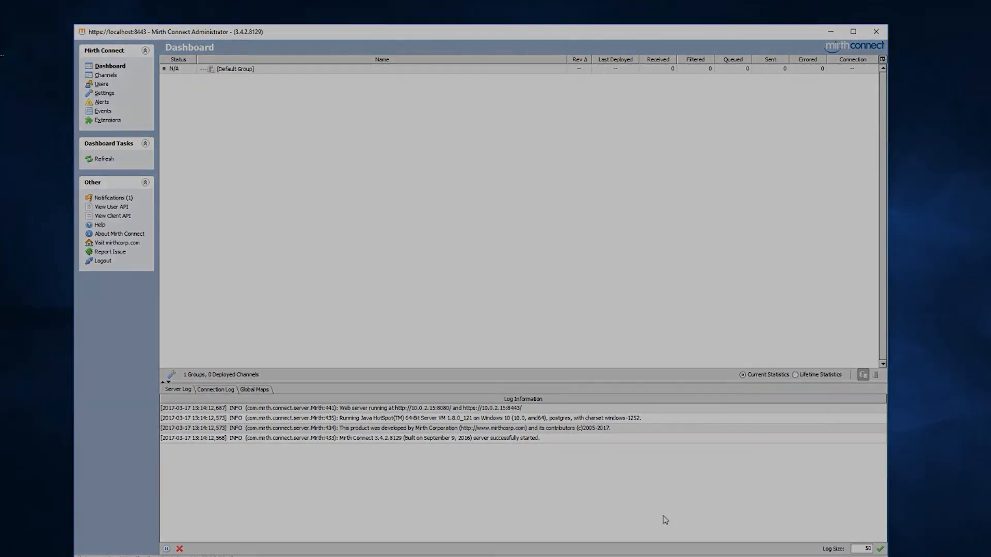